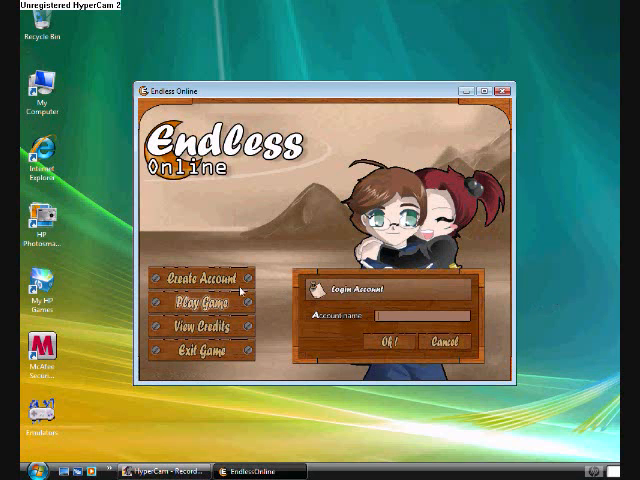
# Enter the account name and move into the password field to bring up the keypad
pyautogui.write('null')
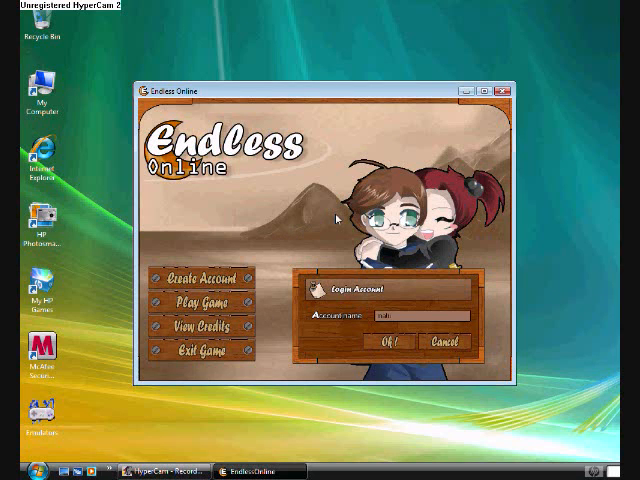
pyautogui.click(396, 340)
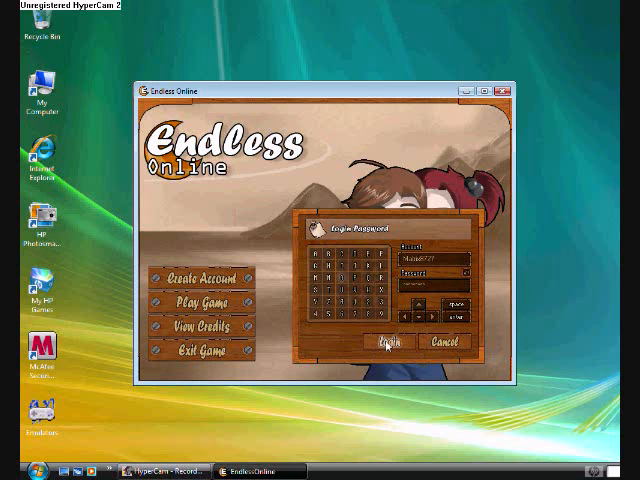
# Submit the password with Connect to reach the character selection screen
pyautogui.click(388, 340)
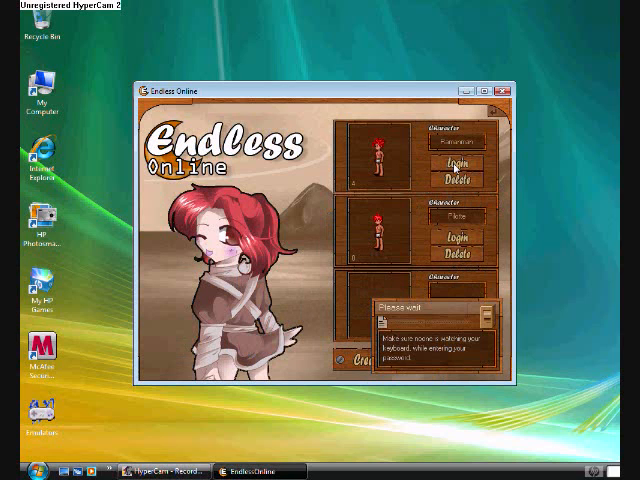
pyautogui.moveTo(336, 298)
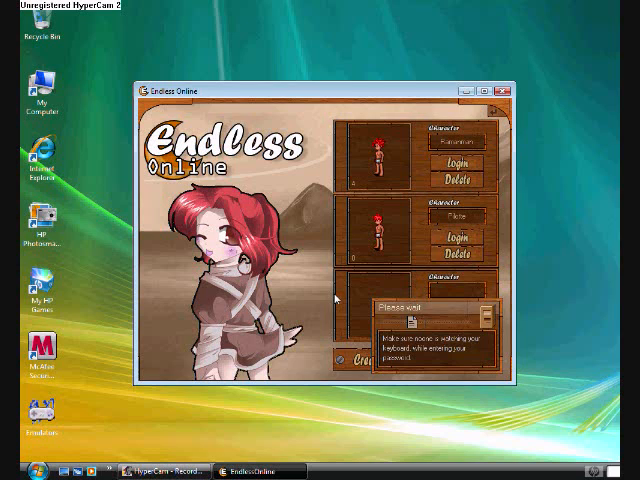
pyautogui.moveTo(368, 172)
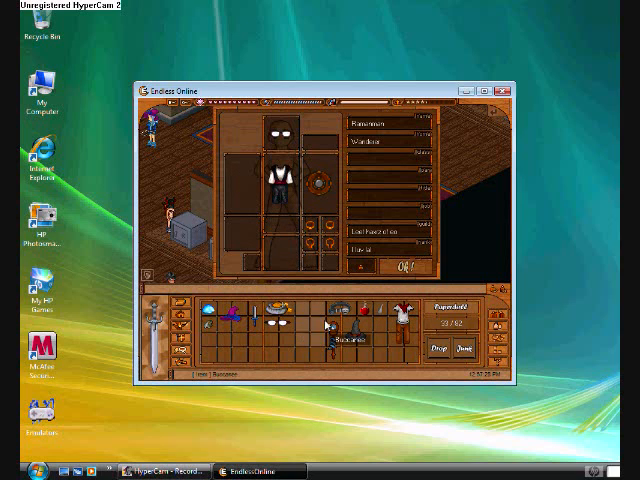
# Close the equipment panel after equipping items from the inventory
pyautogui.click(390, 264)
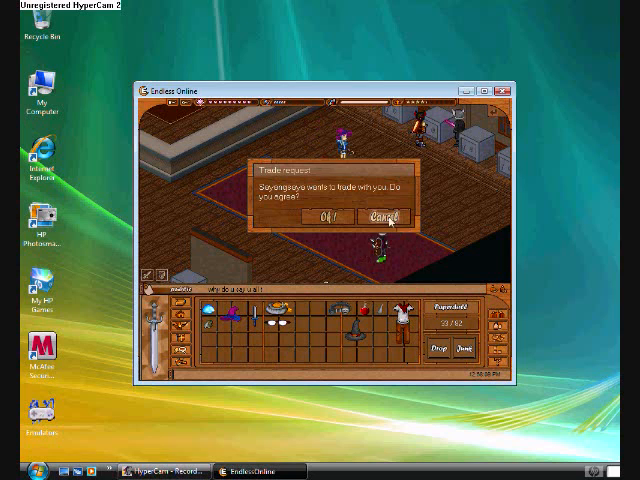
# Cancel the incoming trade request from the other player
pyautogui.click(386, 216)
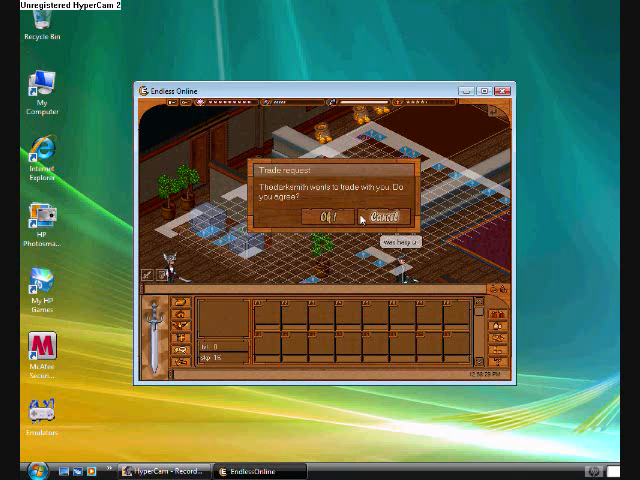
pyautogui.click(328, 212)
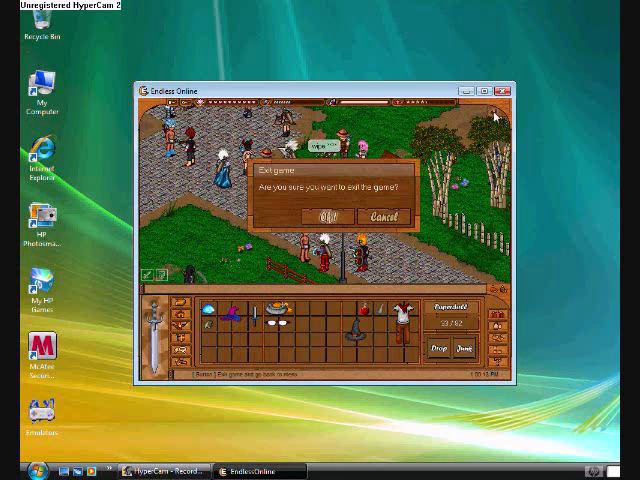
# Confirm OK on the exit dialog to leave the game for the title screen
pyautogui.click(334, 216)
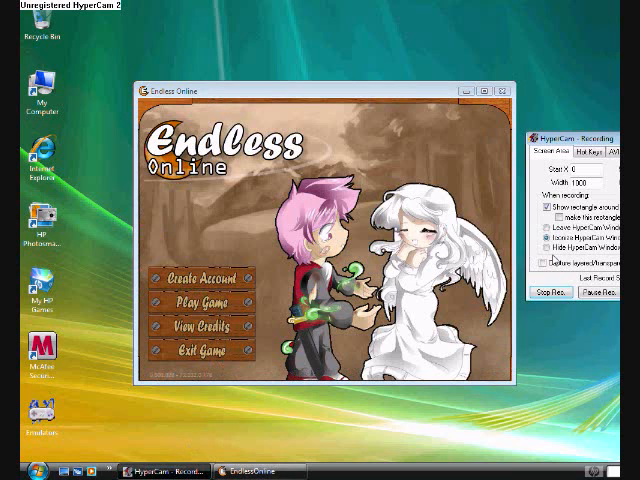